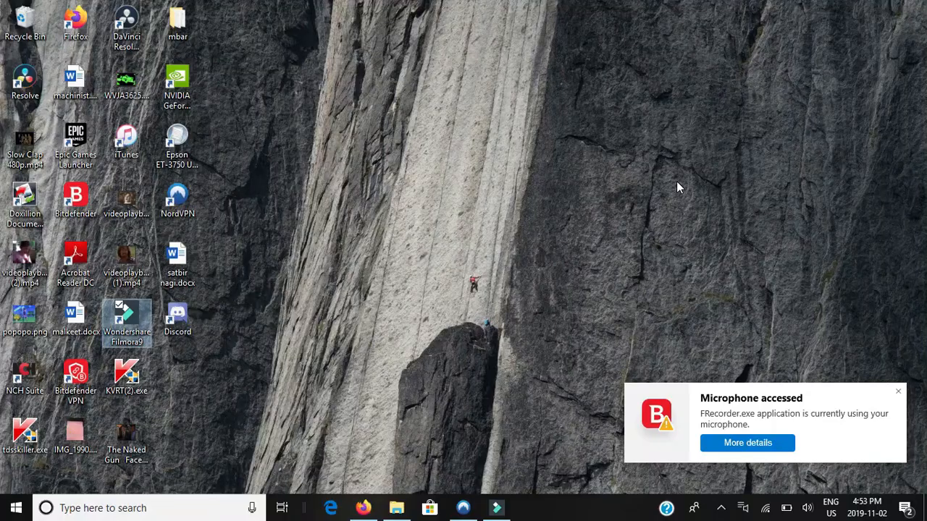
mouse_move(498, 117)
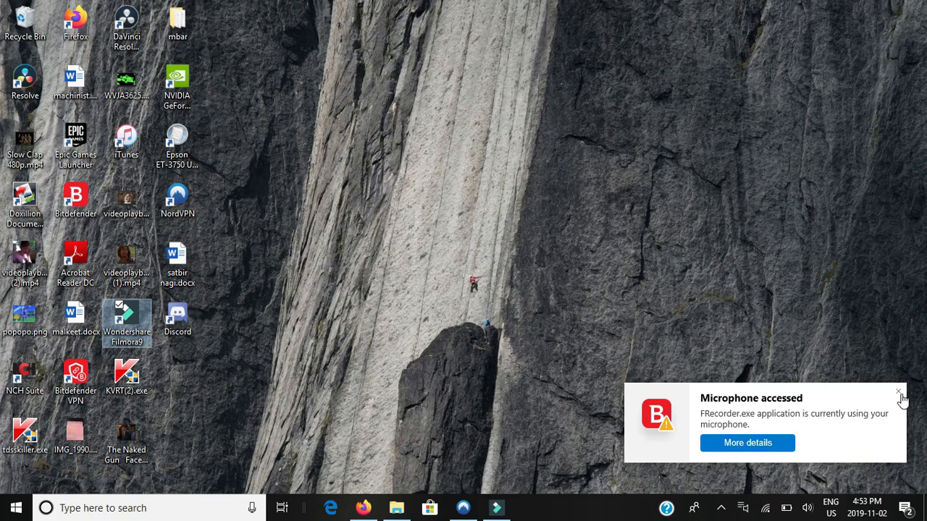
Step: Close the 'Microphone accessed' toast in the bottom-right corner
left_click(898, 391)
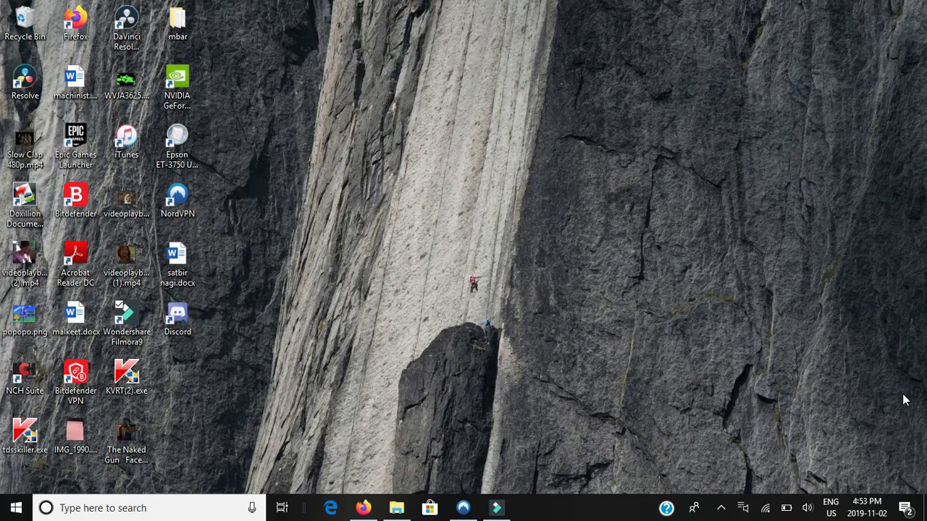
mouse_move(662, 518)
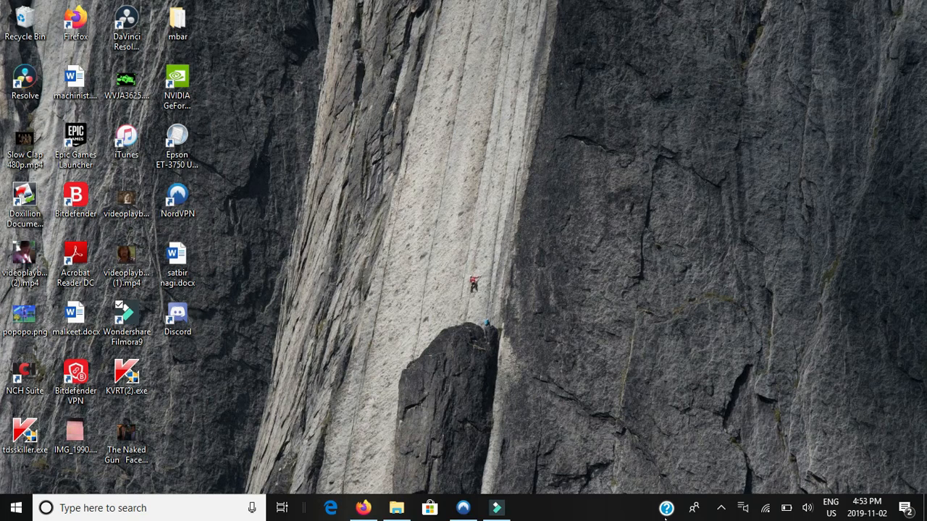
left_click(396, 508)
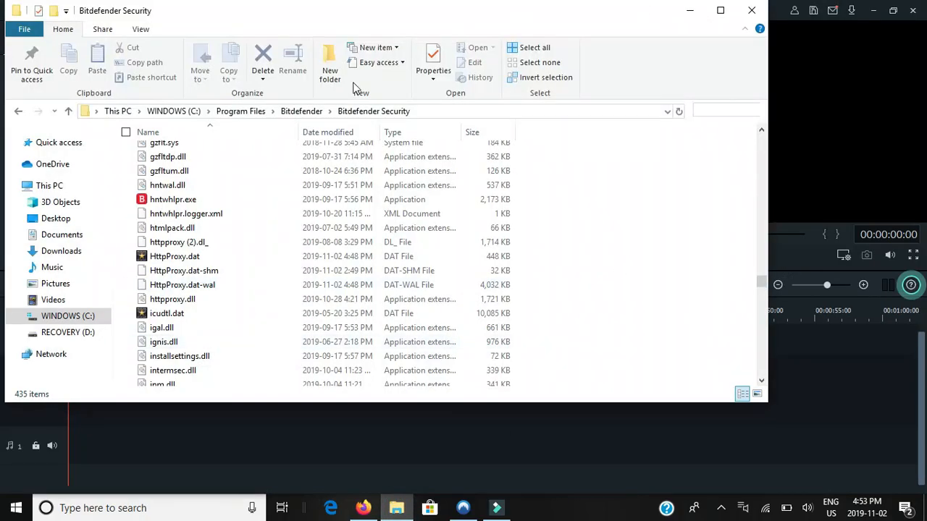
mouse_move(173, 299)
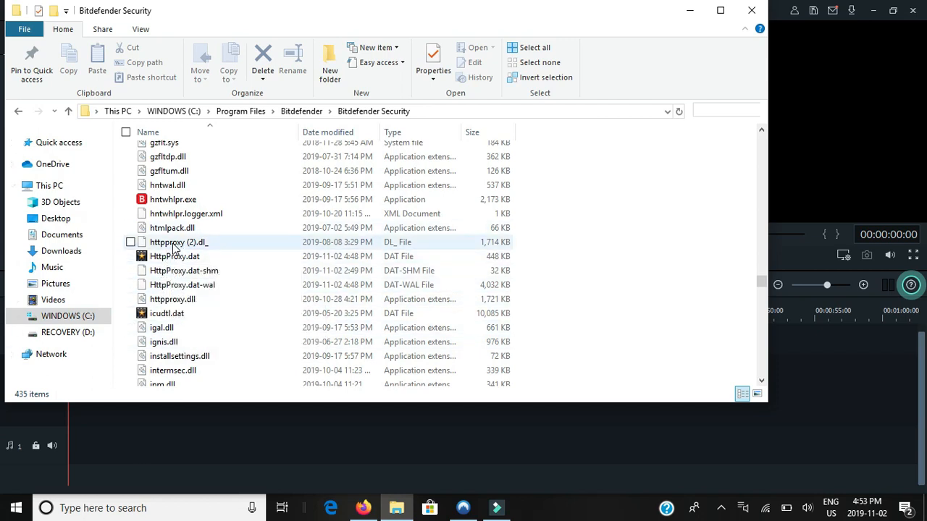
left_click(179, 241)
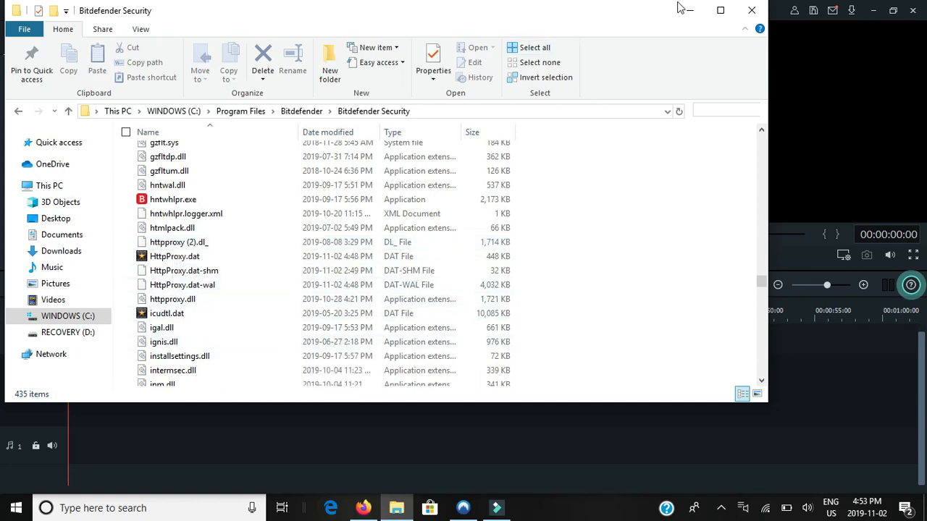
left_click(496, 508)
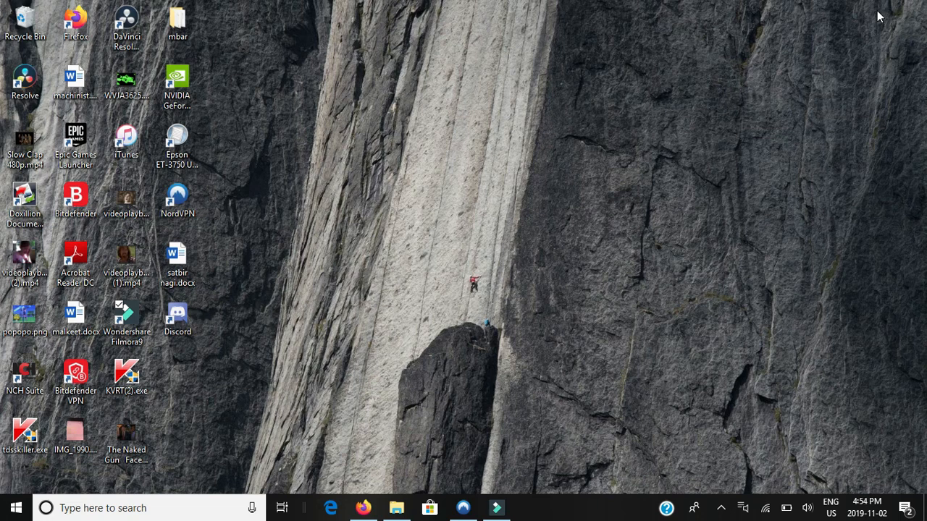
mouse_move(721, 508)
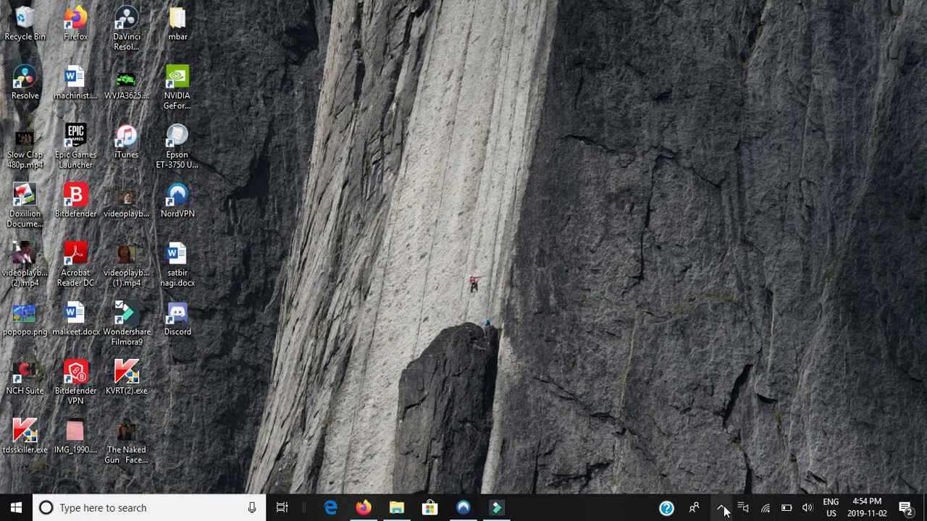
mouse_move(723, 509)
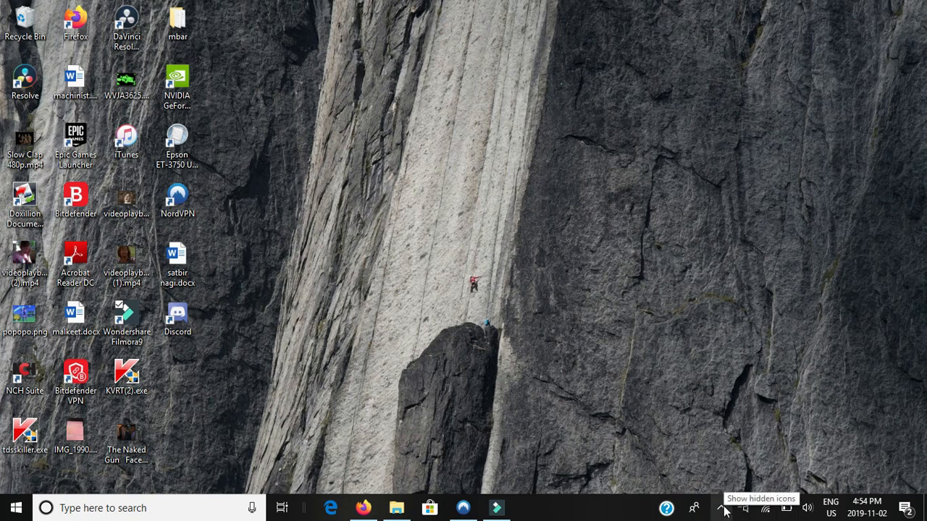
Step: Run Update Now from Bitdefender's tray menu, view its progress window, then minimize it
left_click(721, 508)
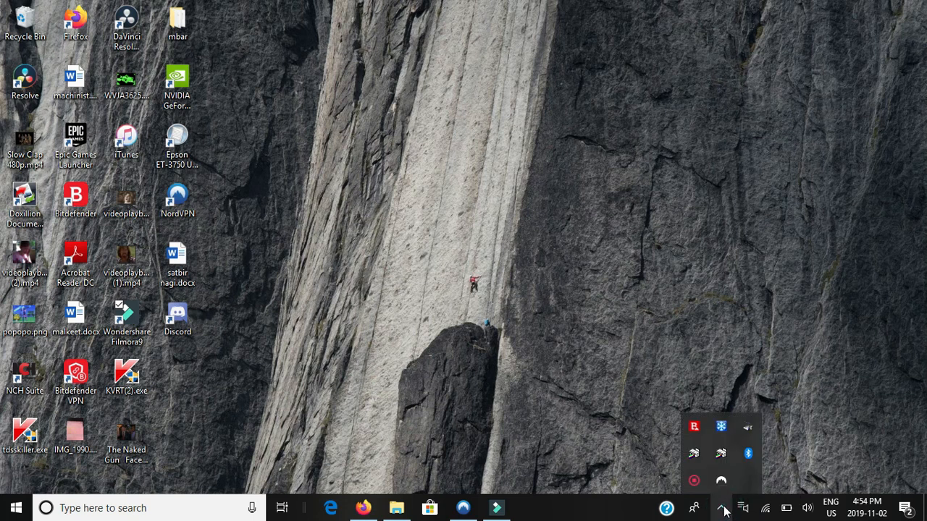
right_click(694, 426)
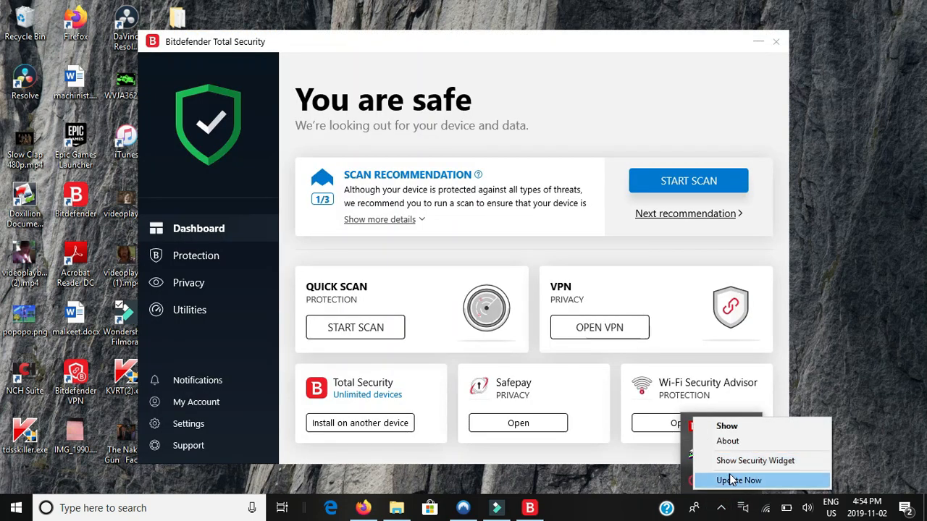
left_click(739, 480)
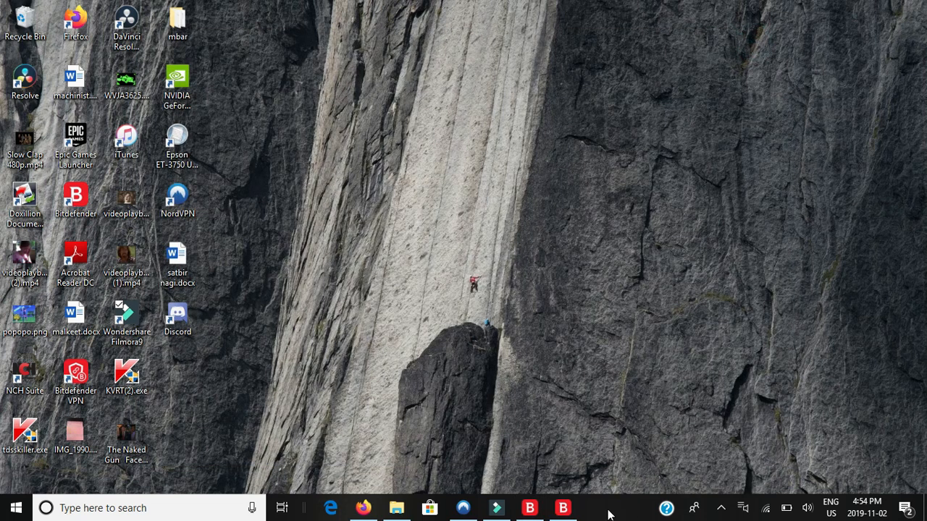
left_click(562, 507)
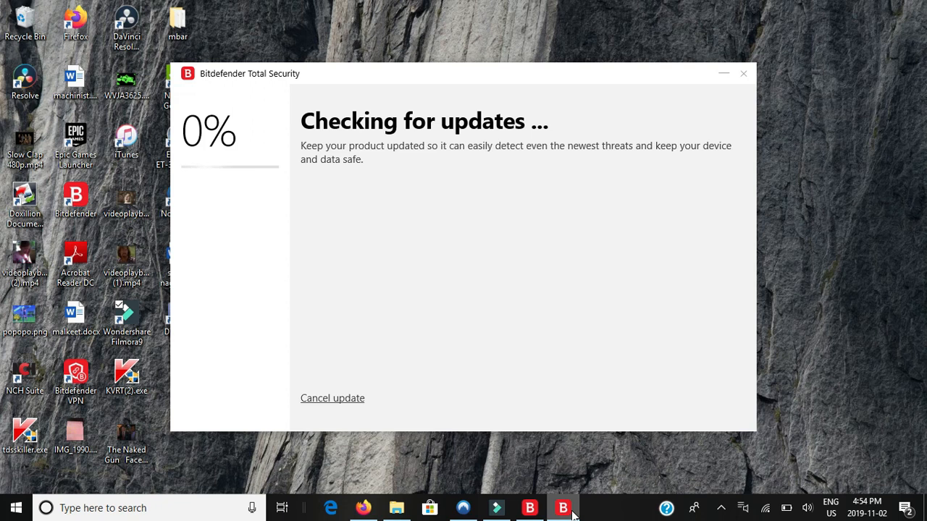
mouse_move(797, 38)
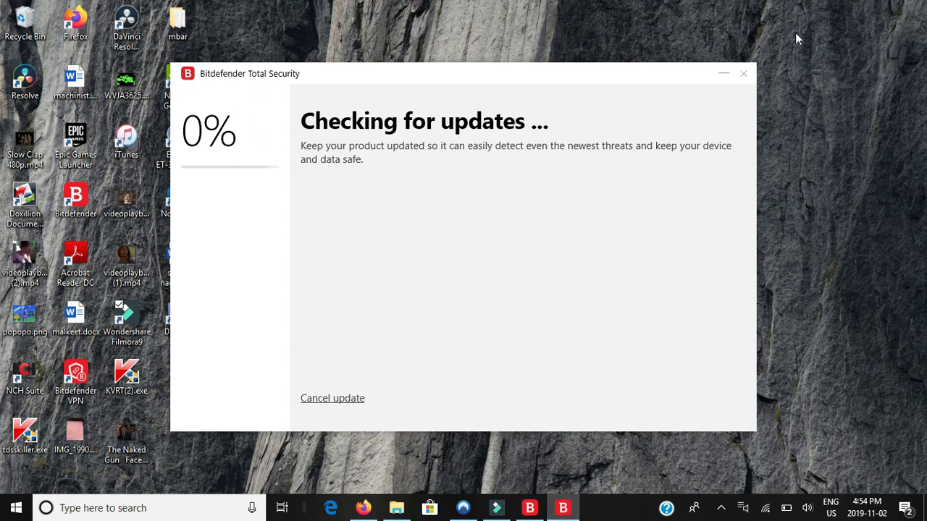
left_click(743, 73)
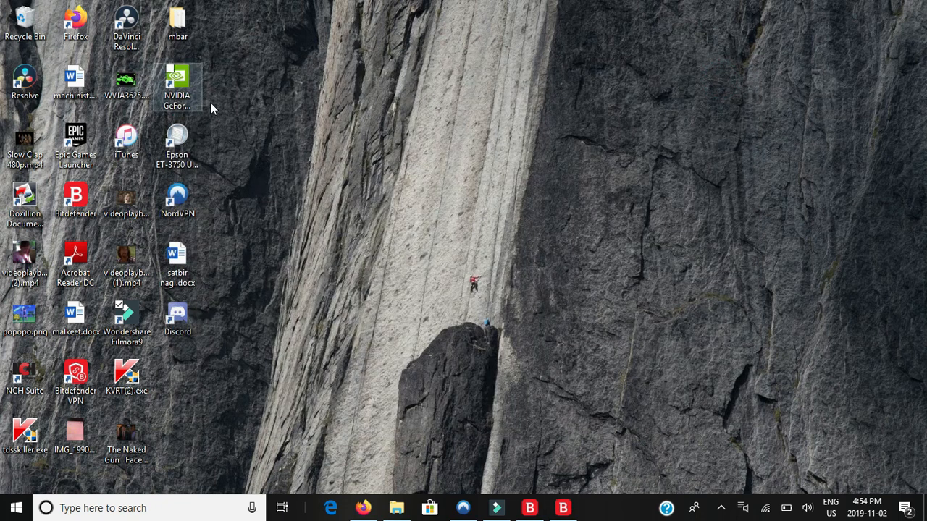
Step: Launch GeForce NOW from its desktop shortcut and glance at the Bitdefender update window
left_click(178, 87)
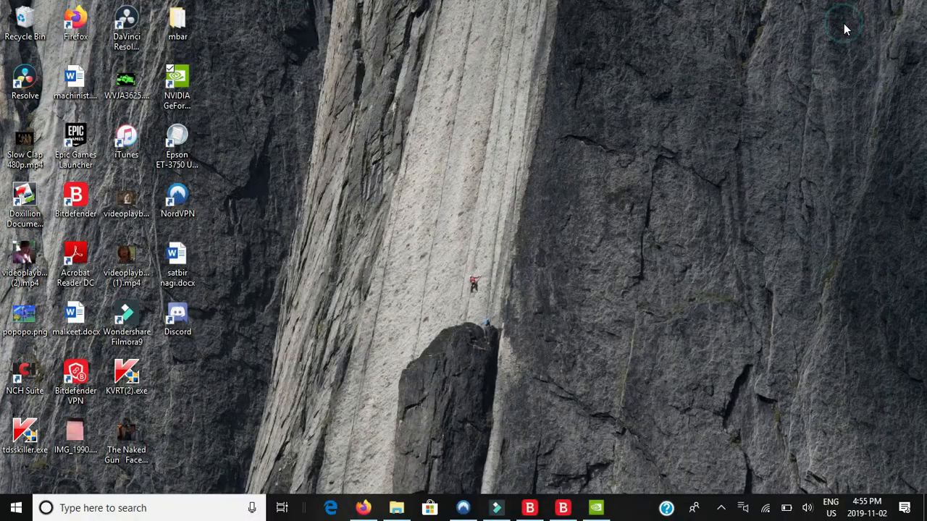
left_click(722, 507)
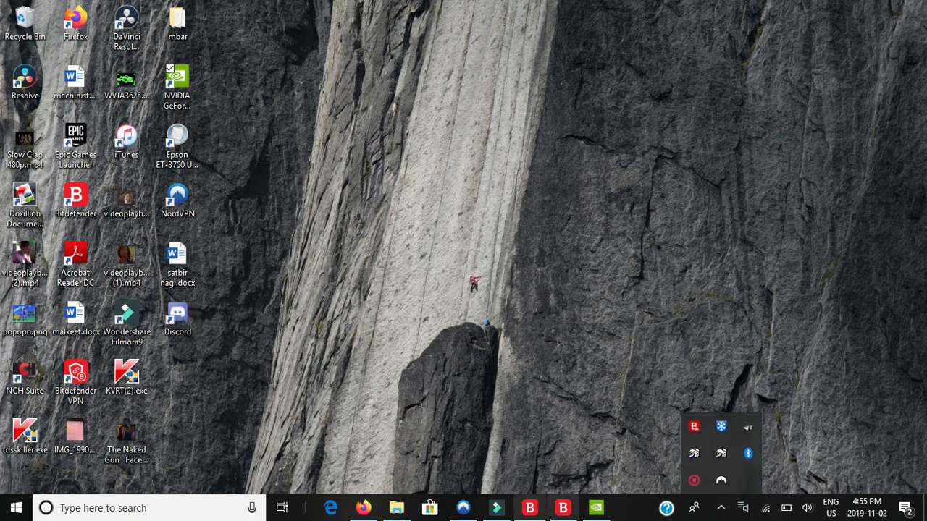
left_click(562, 507)
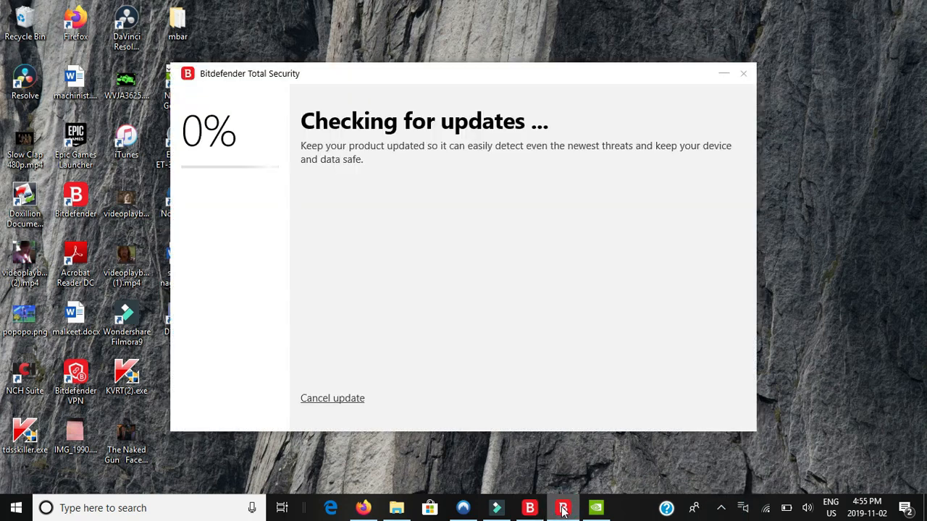
left_click(563, 507)
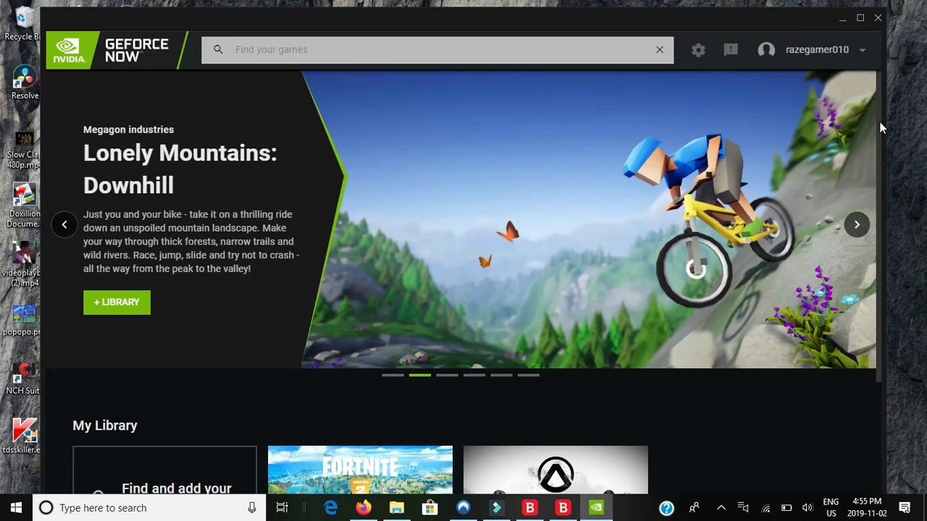
Step: Play Fortnite, minimize and restore its launch window, then cancel the launch
scroll("down", 3)
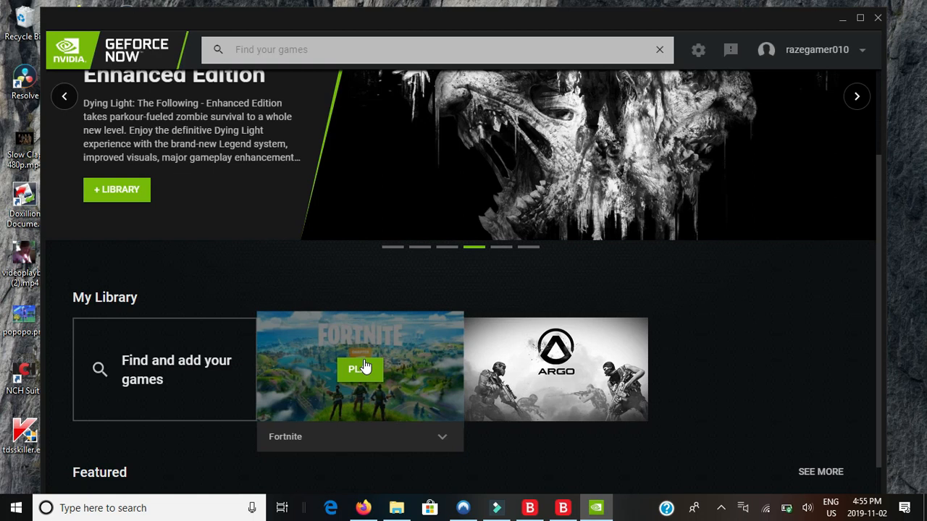
left_click(360, 369)
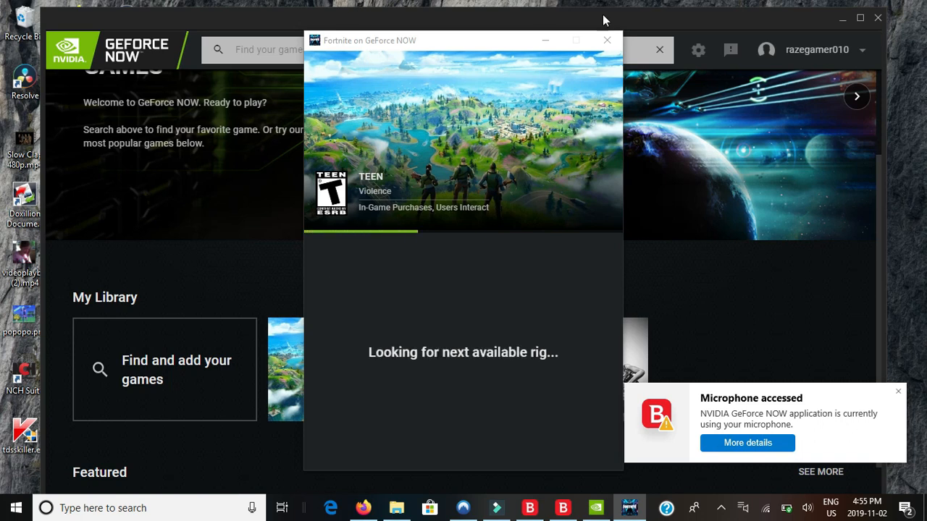
mouse_move(553, 70)
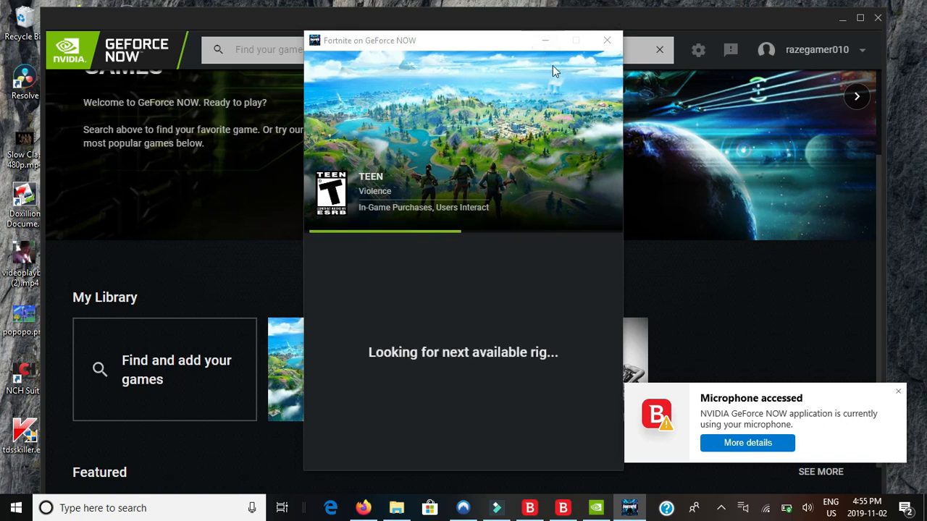
mouse_move(544, 40)
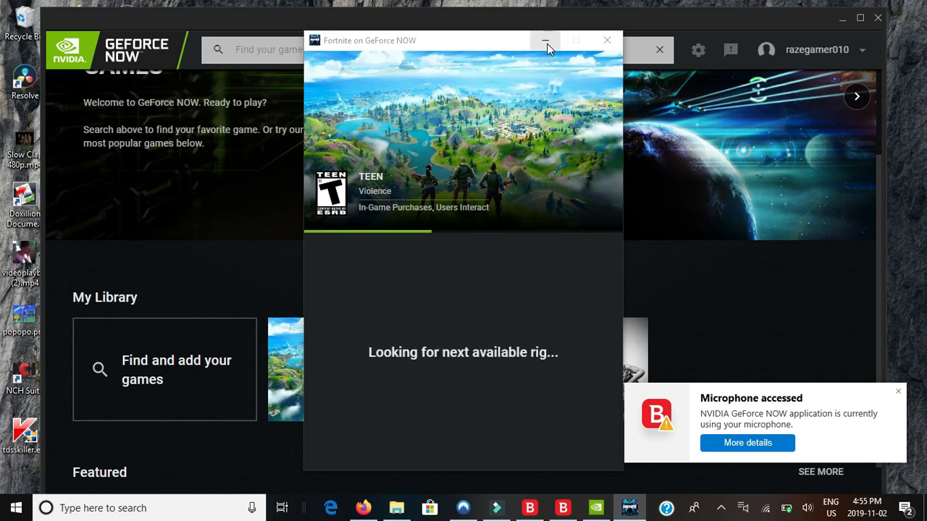
left_click(546, 41)
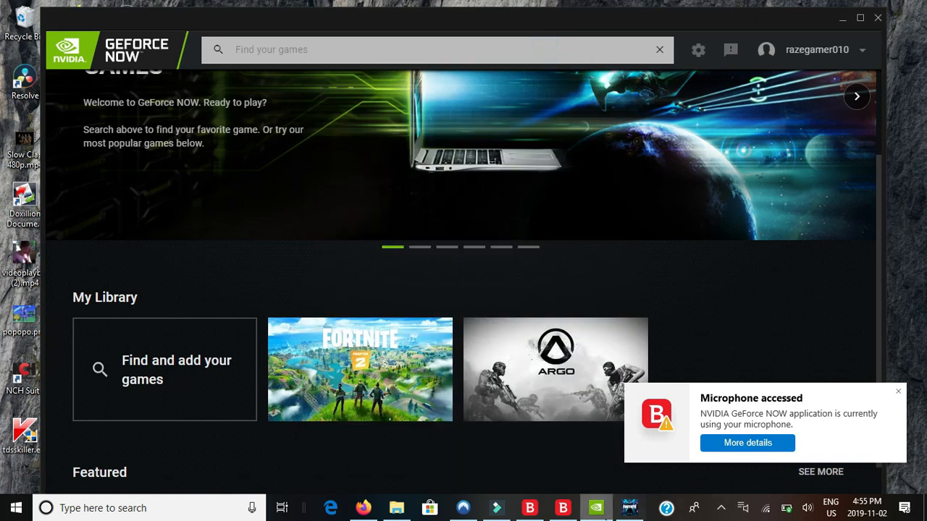
left_click(359, 370)
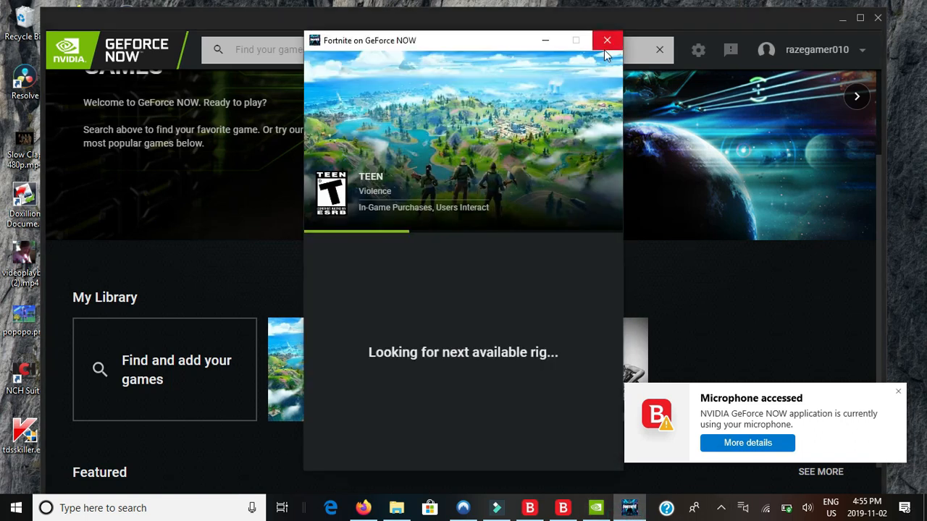
left_click(606, 40)
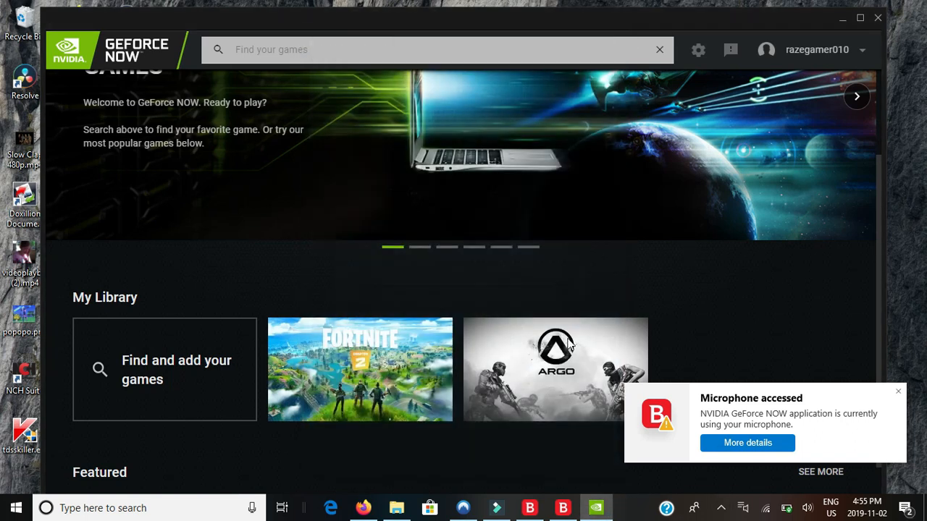
mouse_move(555, 370)
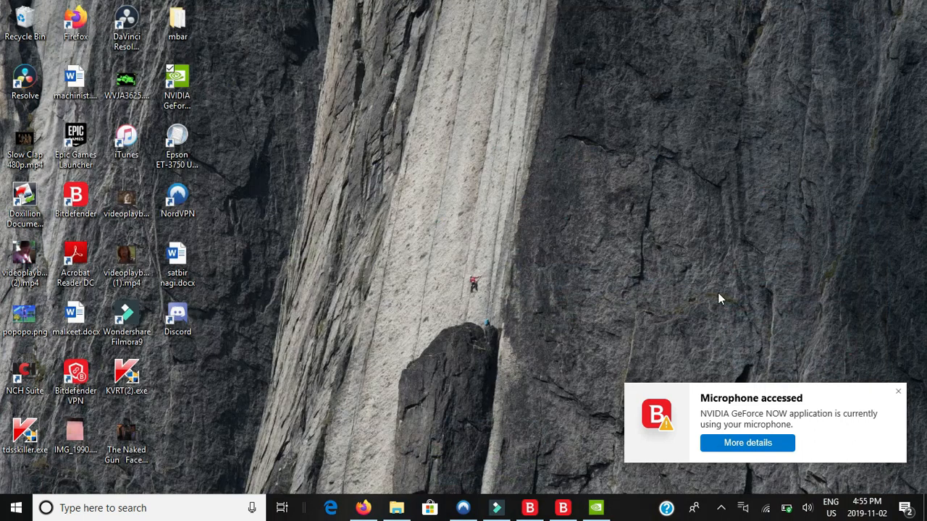
Step: Open C:\Program Files\Bitdefender\Bitdefender Security and scroll down to the httpproxy files
left_click(563, 507)
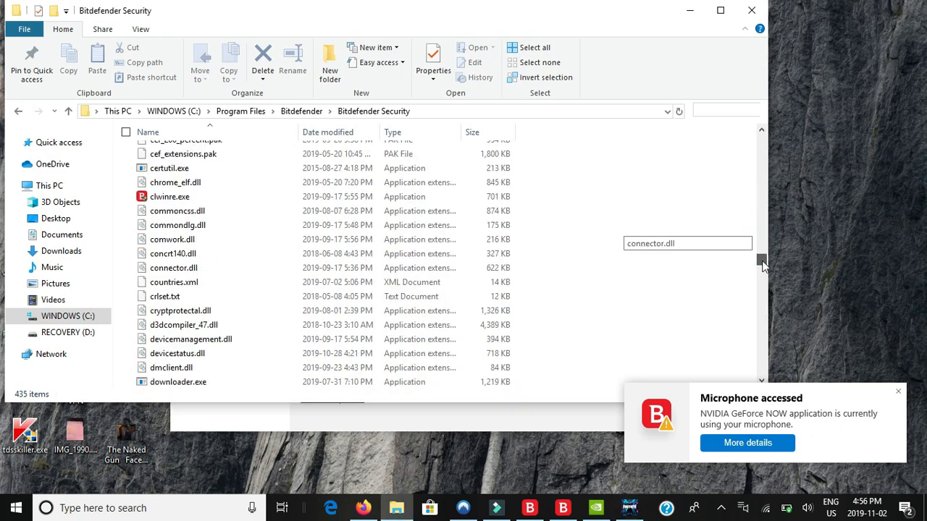
scroll("down", 3)
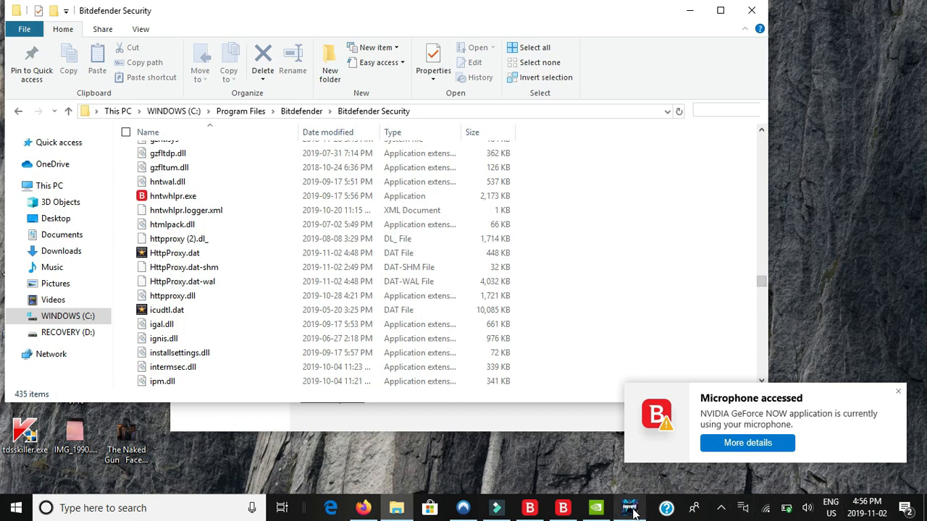
Step: Bring up the Bitdefender update window, still at 0%, then minimize it
left_click(628, 508)
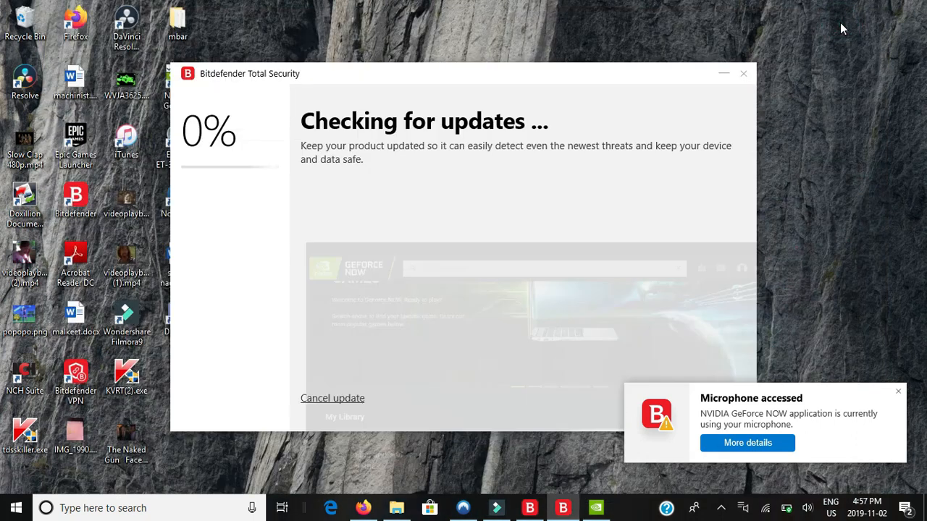
left_click(743, 73)
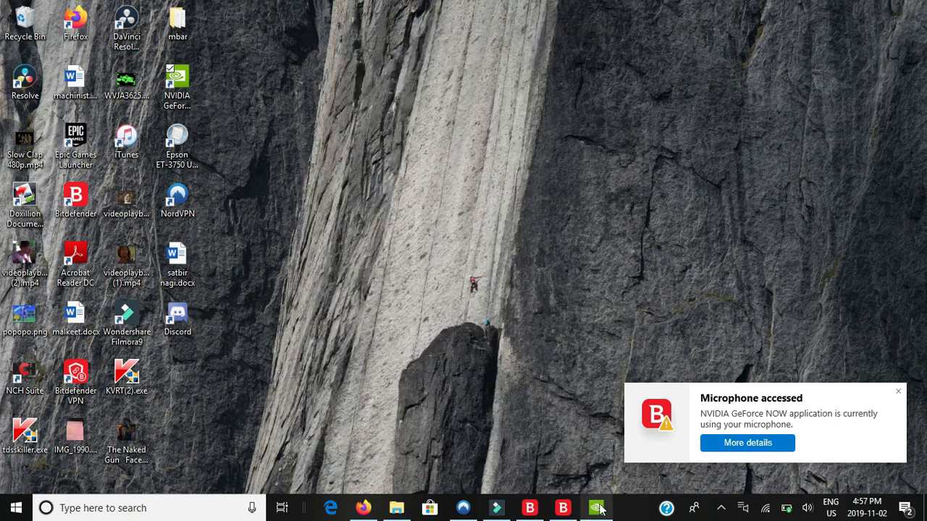
Step: Restore GeForce NOW and press PLAY on Argo in My Library
left_click(597, 508)
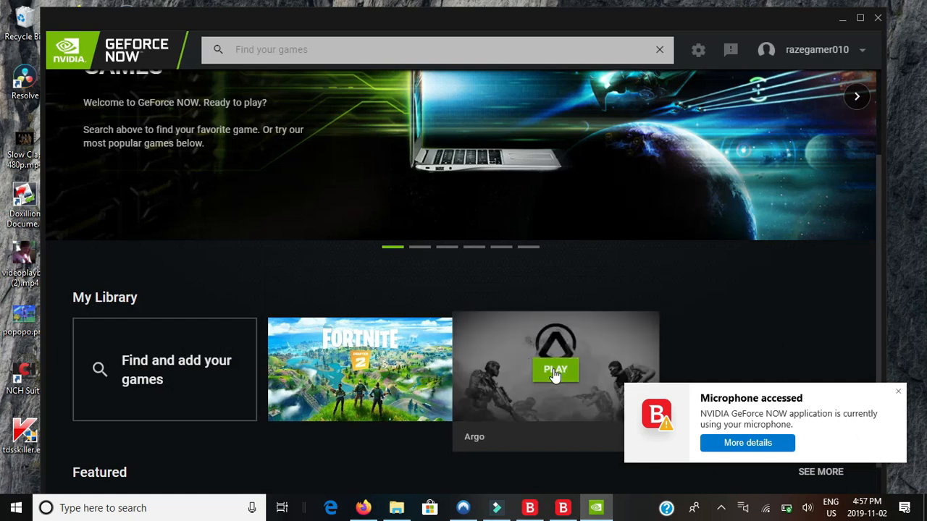
left_click(556, 370)
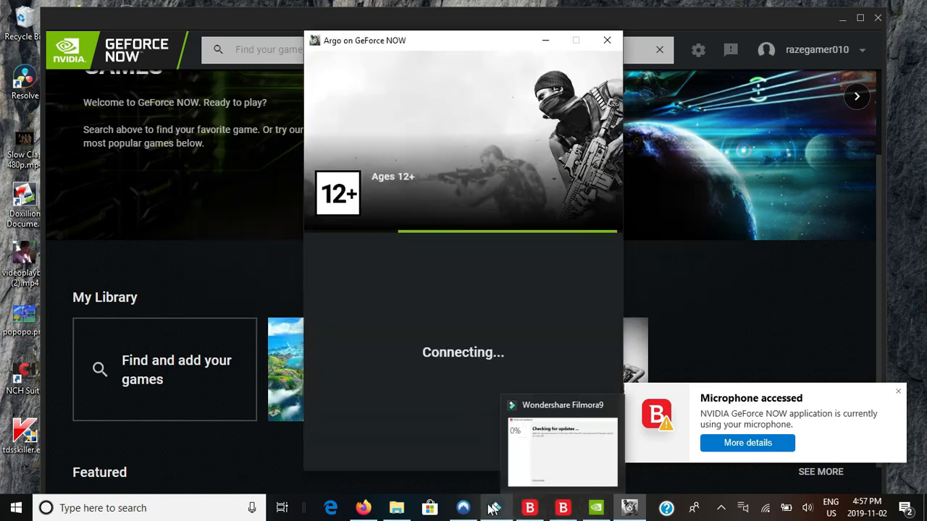
left_click(461, 508)
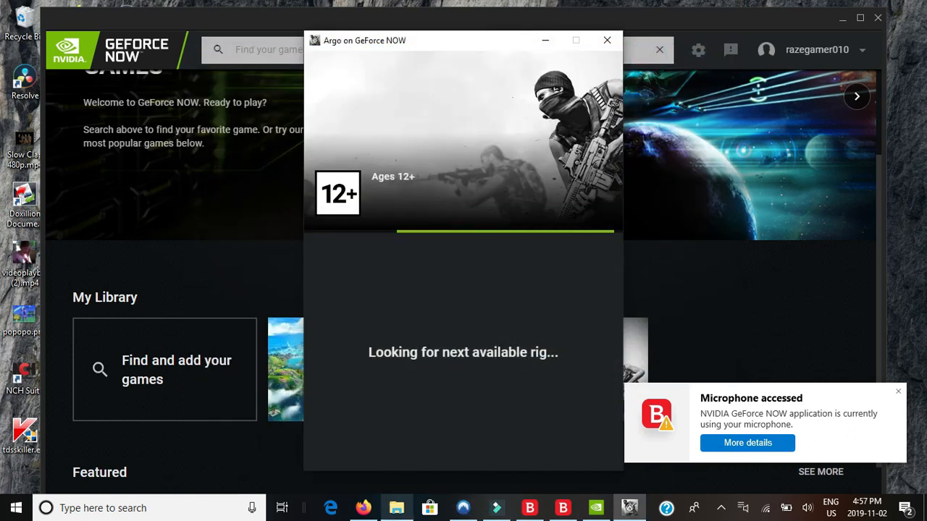
Step: Switch to Firefox showing the Gmail Filmora9 lifetime-license discount email
left_click(363, 508)
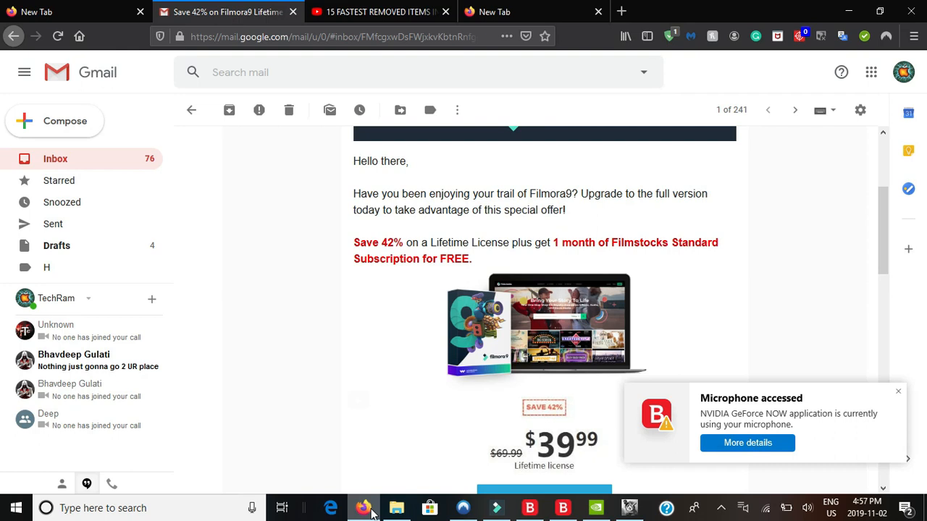
mouse_move(381, 12)
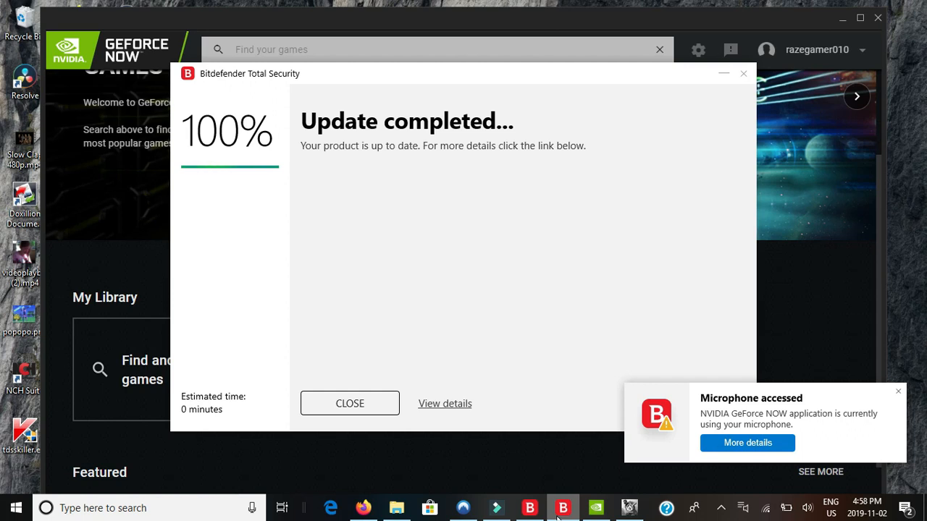
mouse_move(315, 488)
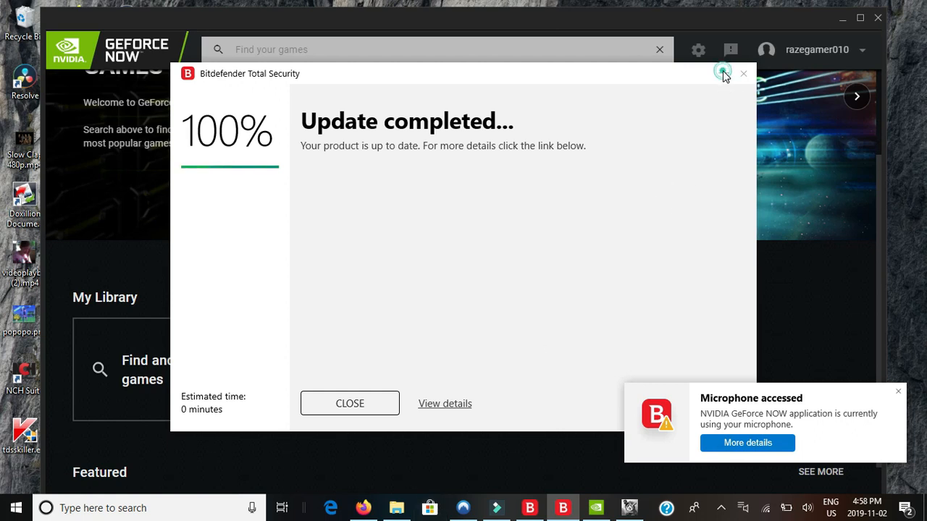
Step: Minimize the finished Bitdefender update window, revealing the Argo stream's Steam login
left_click(349, 403)
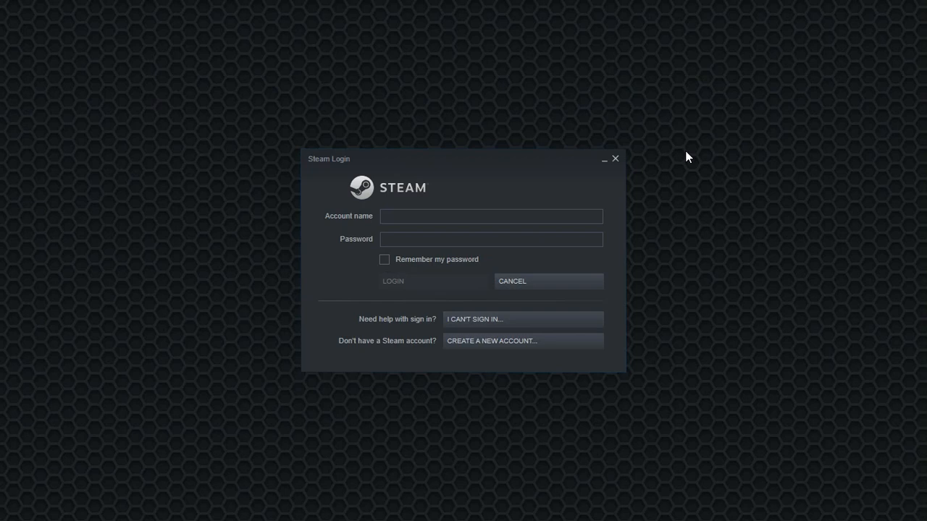
mouse_move(723, 211)
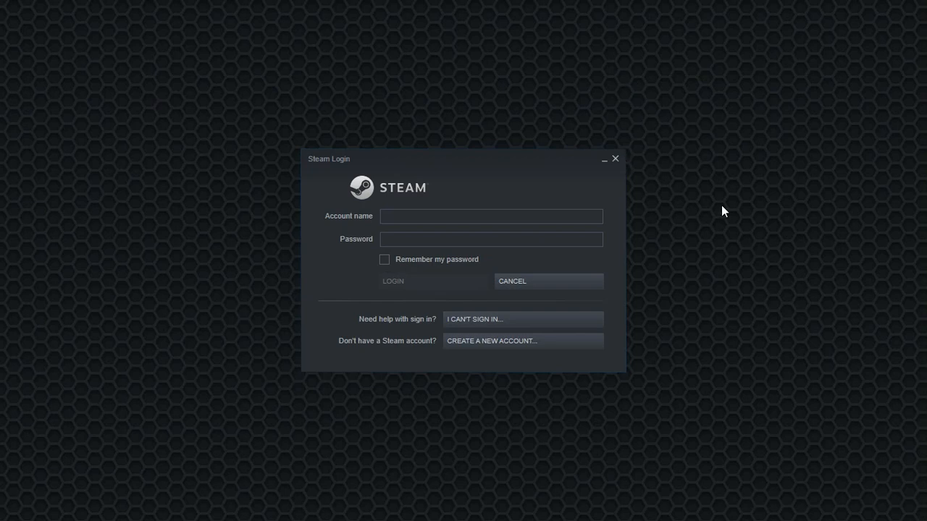